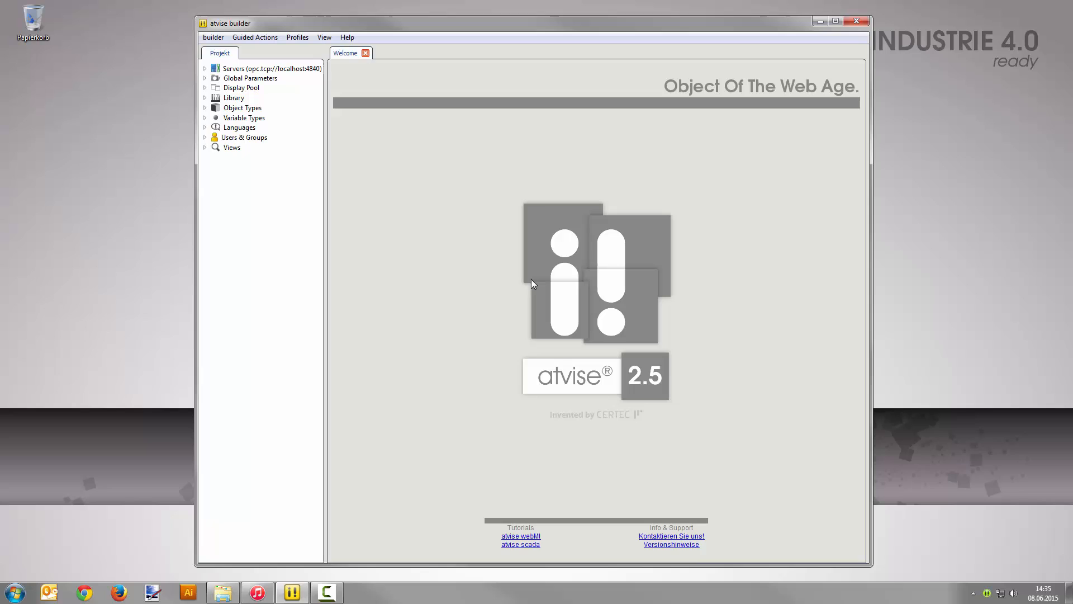
# - Under Users & Groups > Rights, add a user-defined right named ControlEngine
pyautogui.click(205, 137)
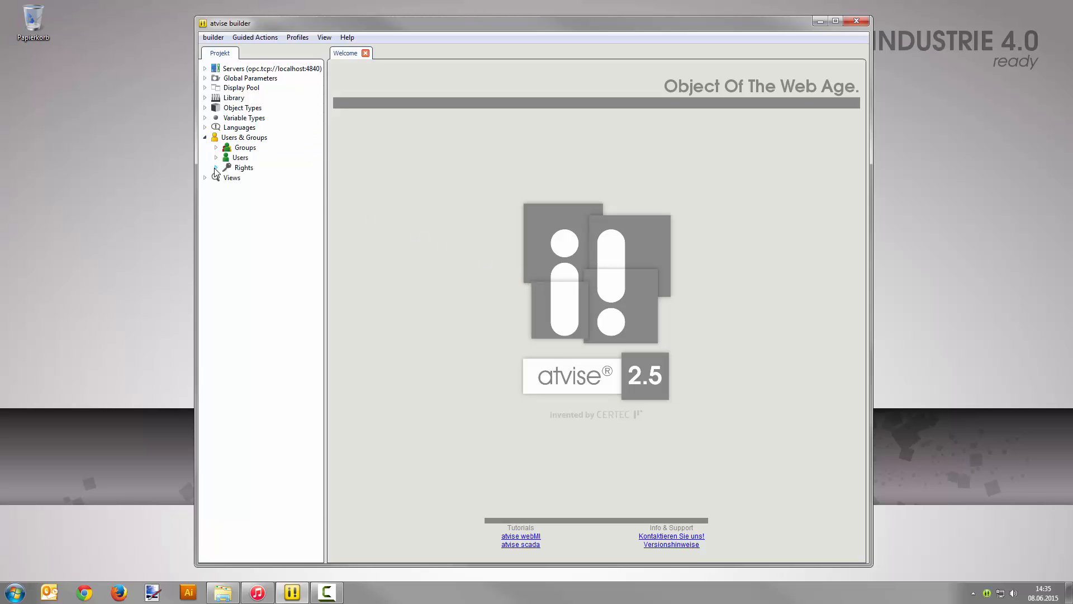
pyautogui.click(217, 167)
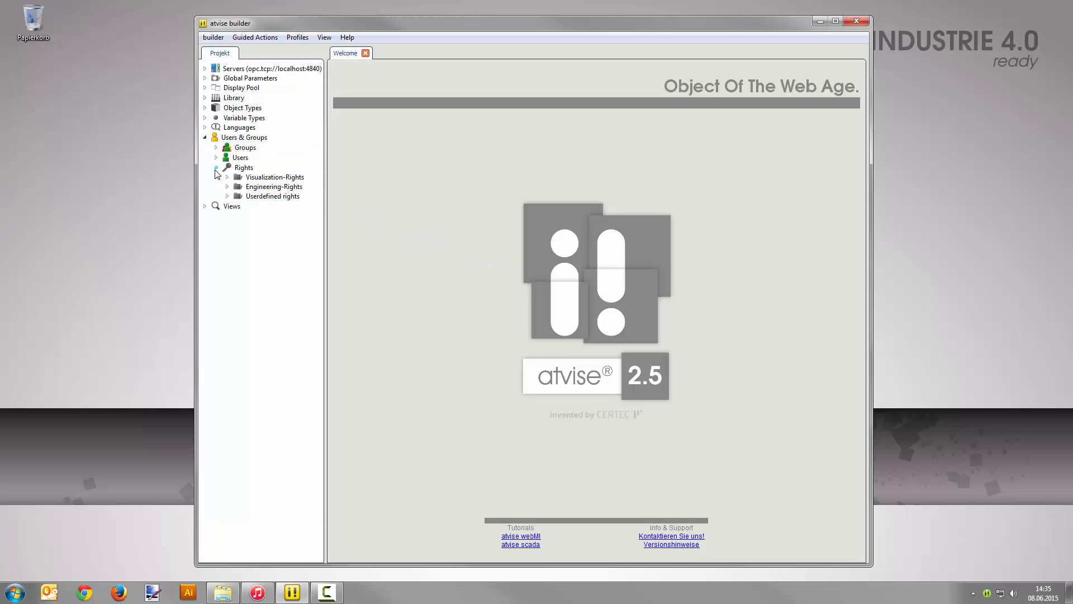
pyautogui.rightClick(271, 196)
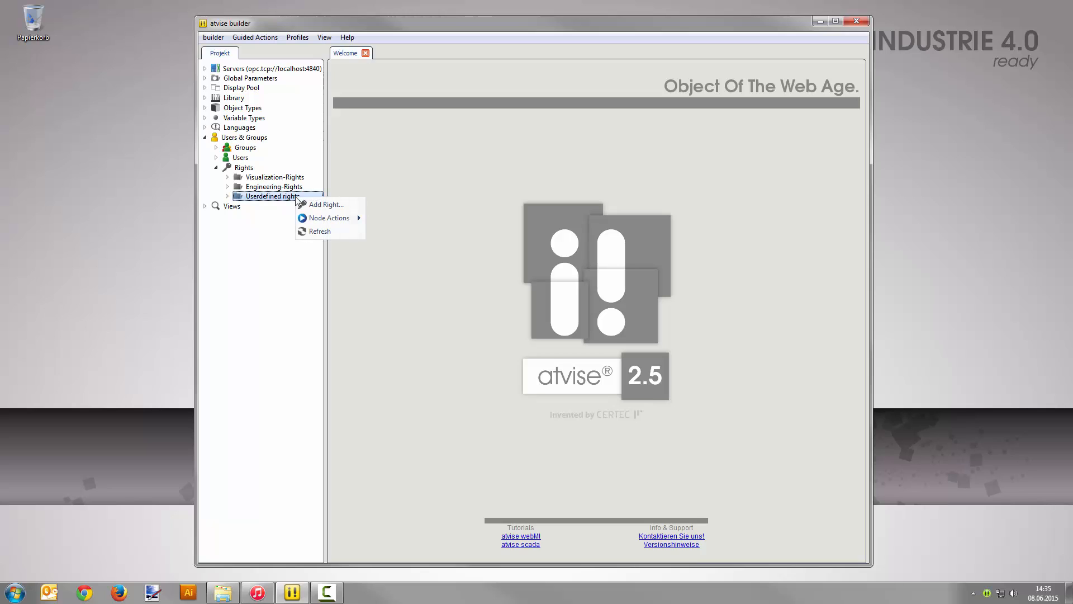
pyautogui.click(326, 204)
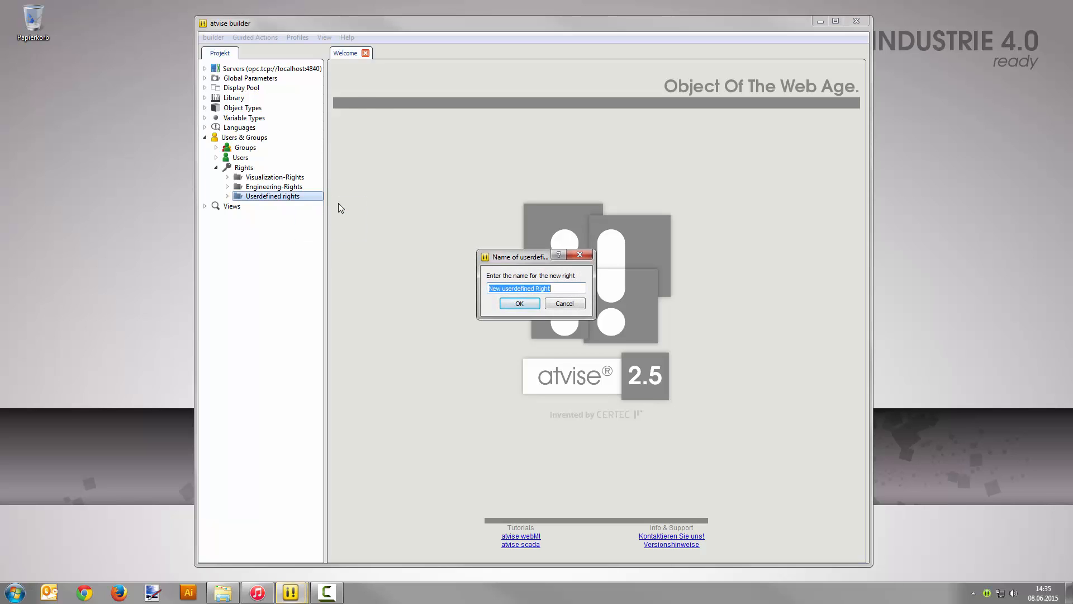
pyautogui.write('ControlEngine')
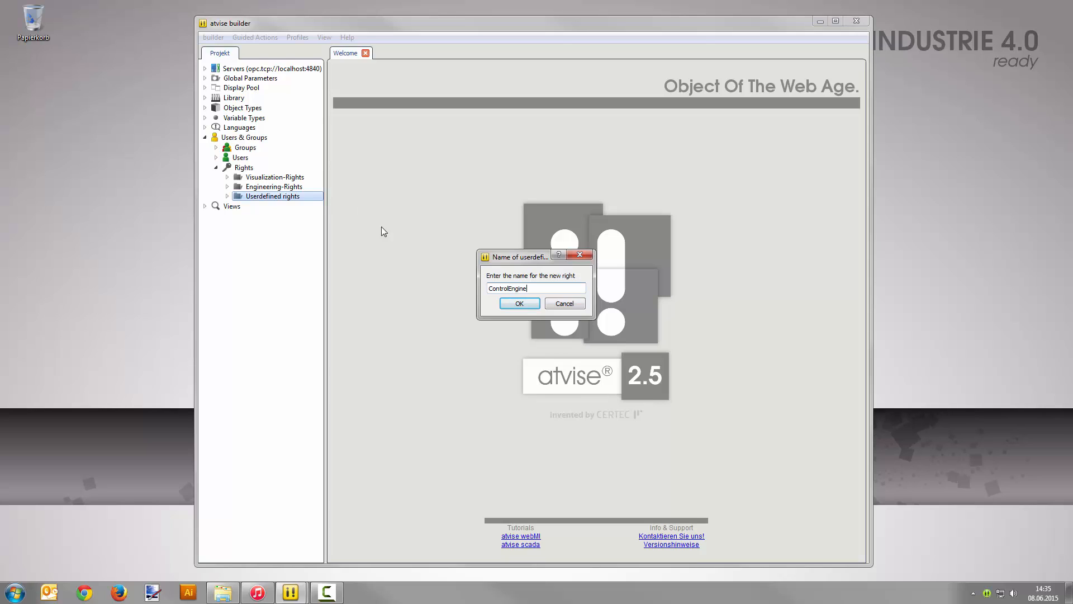
pyautogui.click(519, 303)
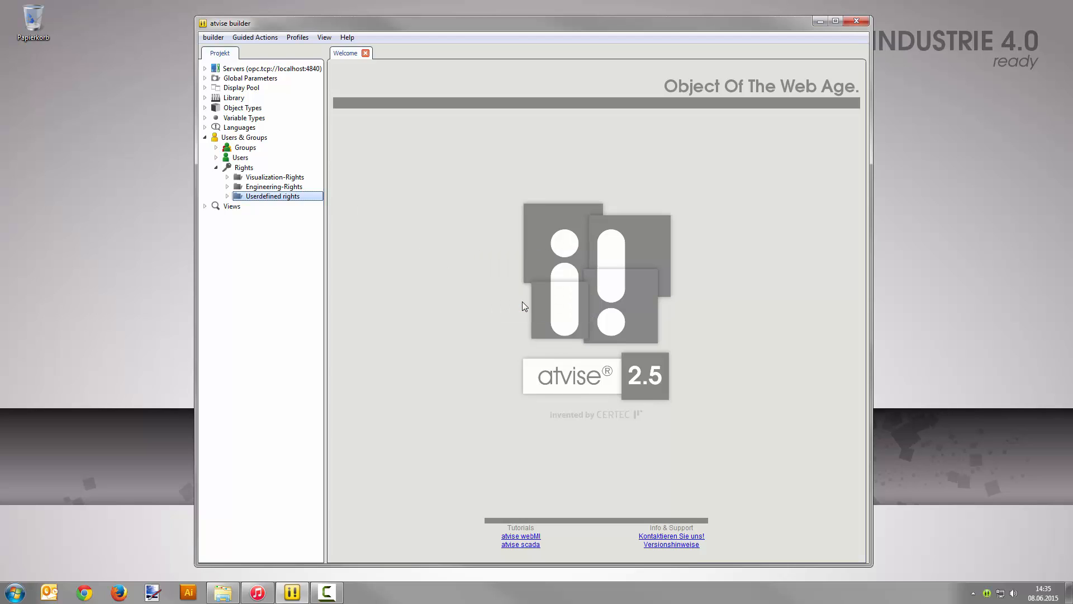
# - Add a user account named ServiceUser to the Users folder
pyautogui.rightClick(240, 158)
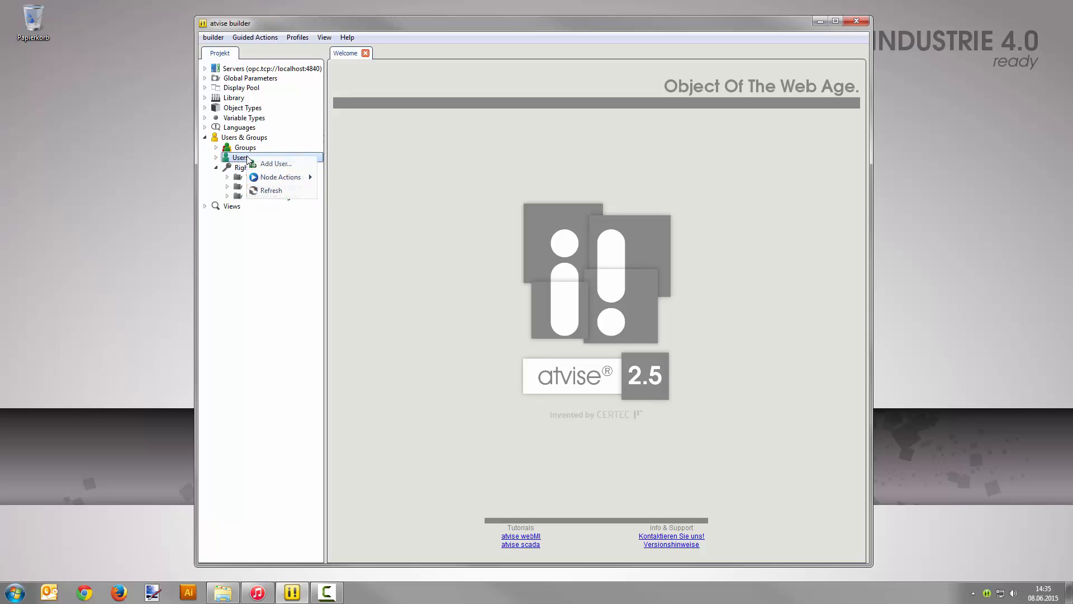
pyautogui.click(275, 164)
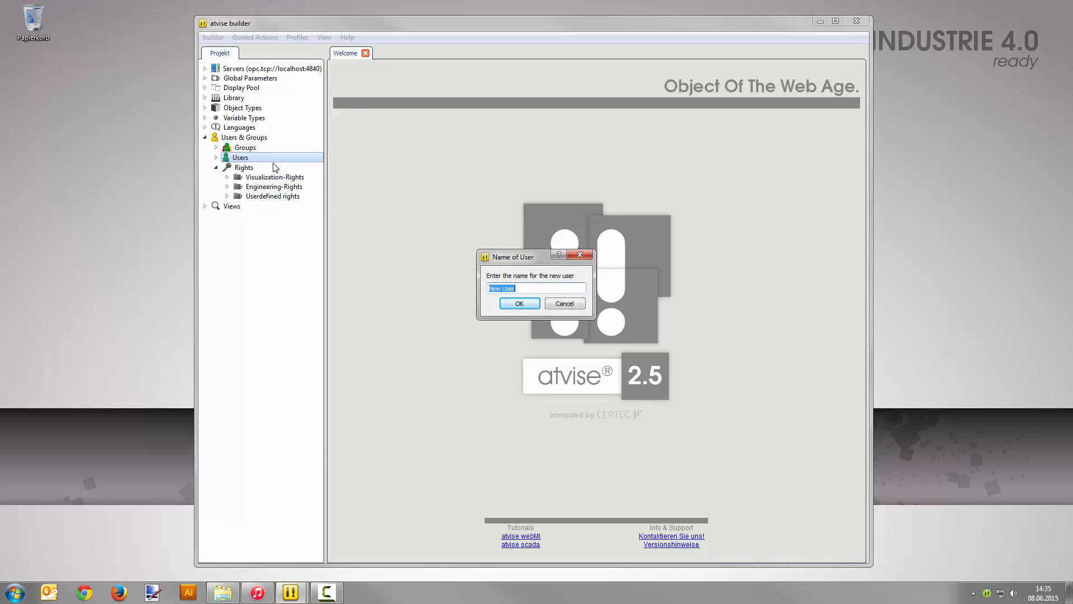
pyautogui.write('Service')
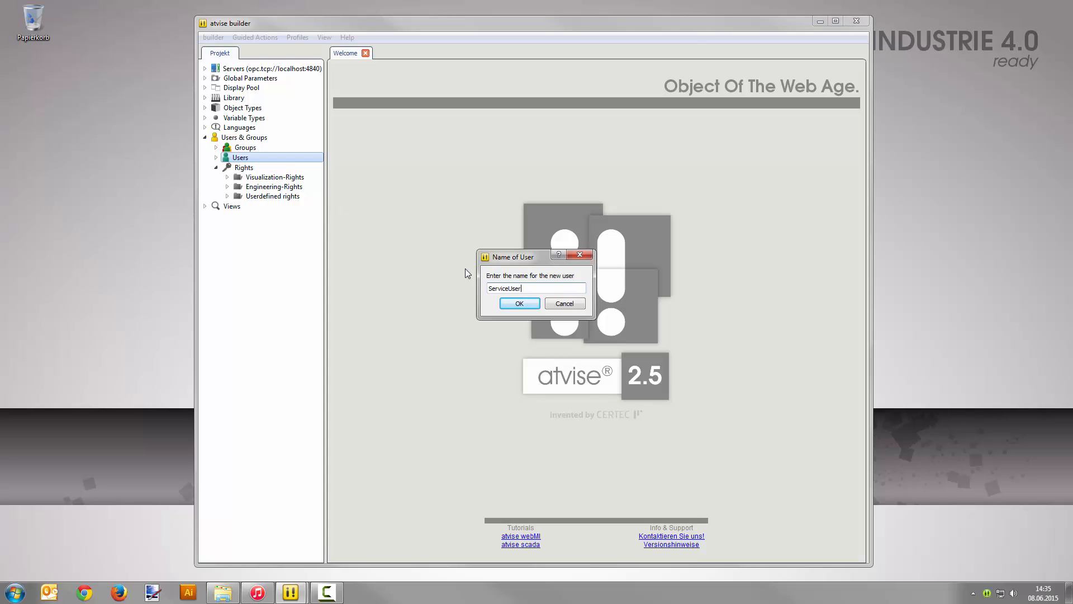
pyautogui.click(518, 303)
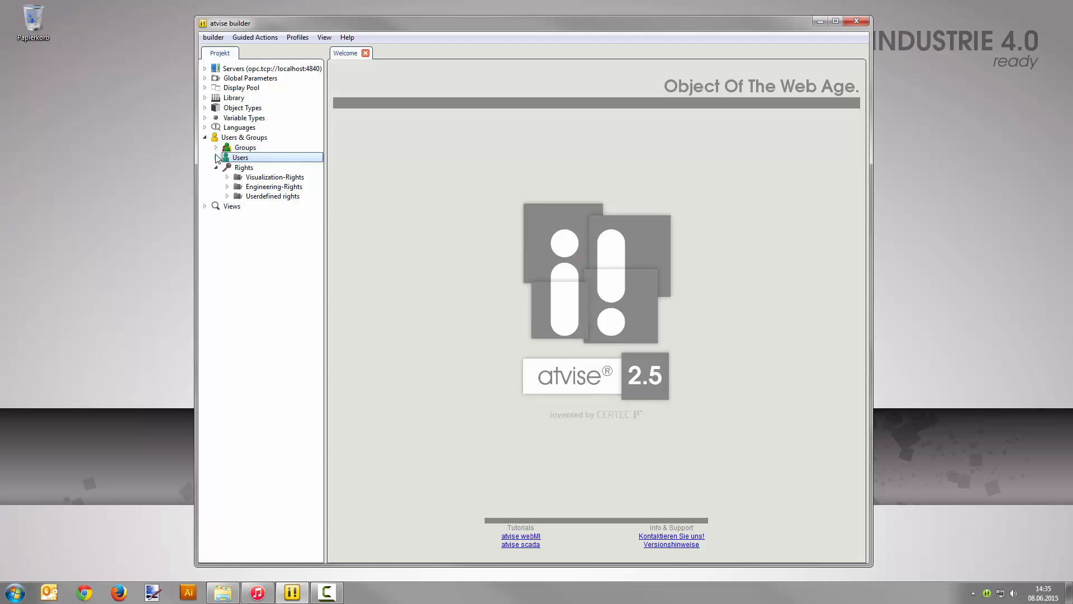
# - In ServiceUser's User-Editor, set language to en and assign a password
pyautogui.doubleClick(241, 157)
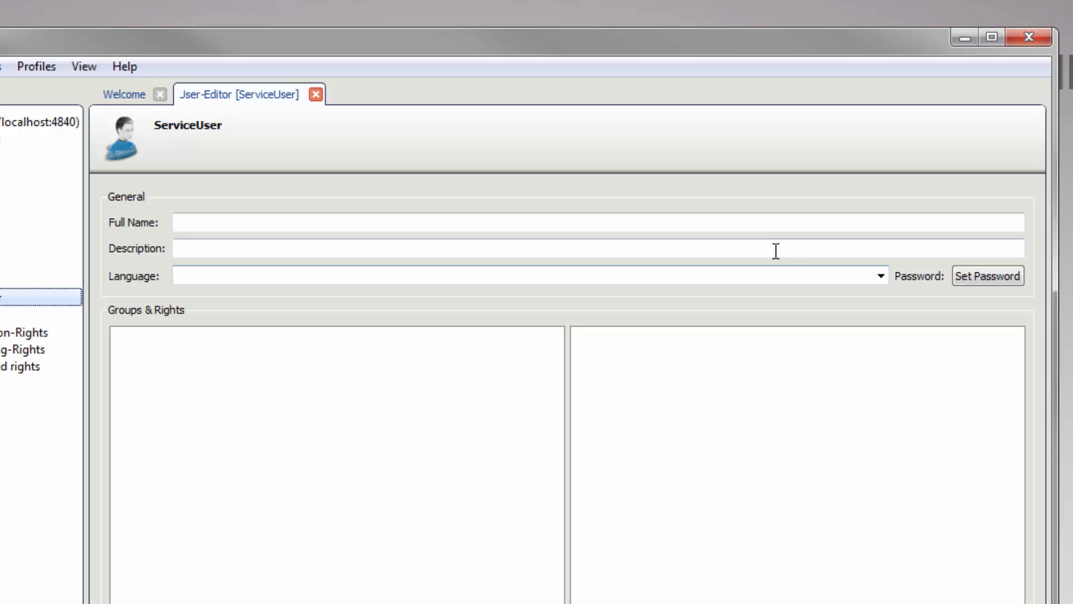
pyautogui.click(879, 275)
pyautogui.write('en')
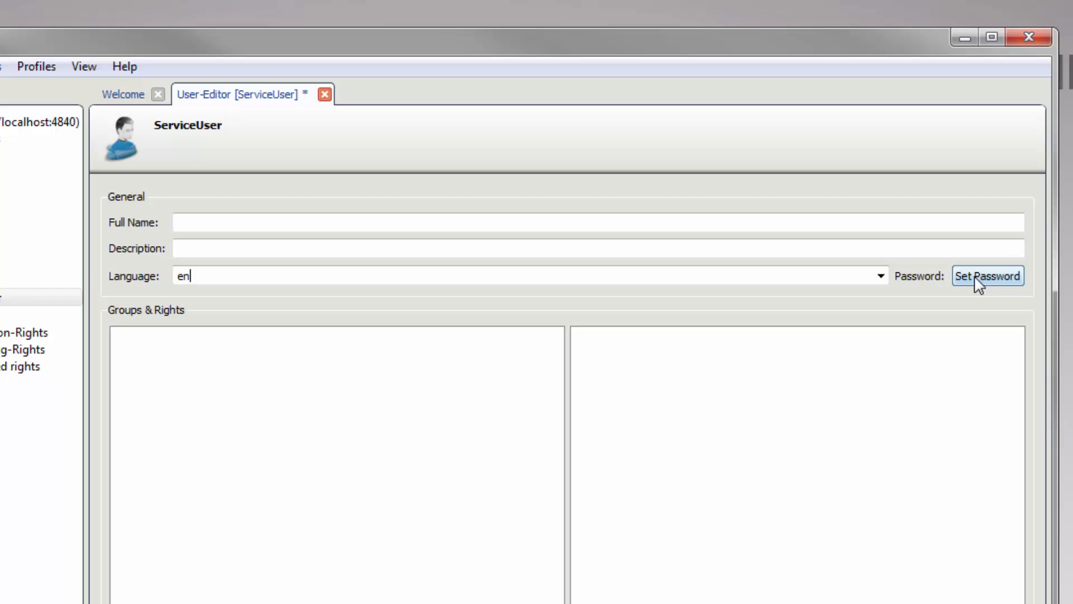
pyautogui.click(987, 276)
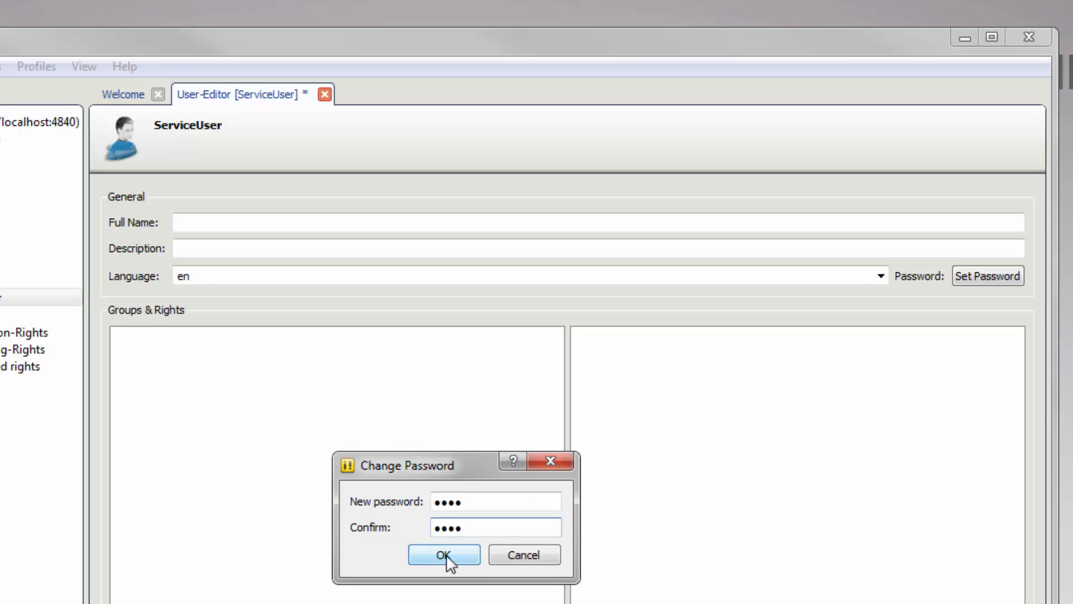
pyautogui.click(444, 554)
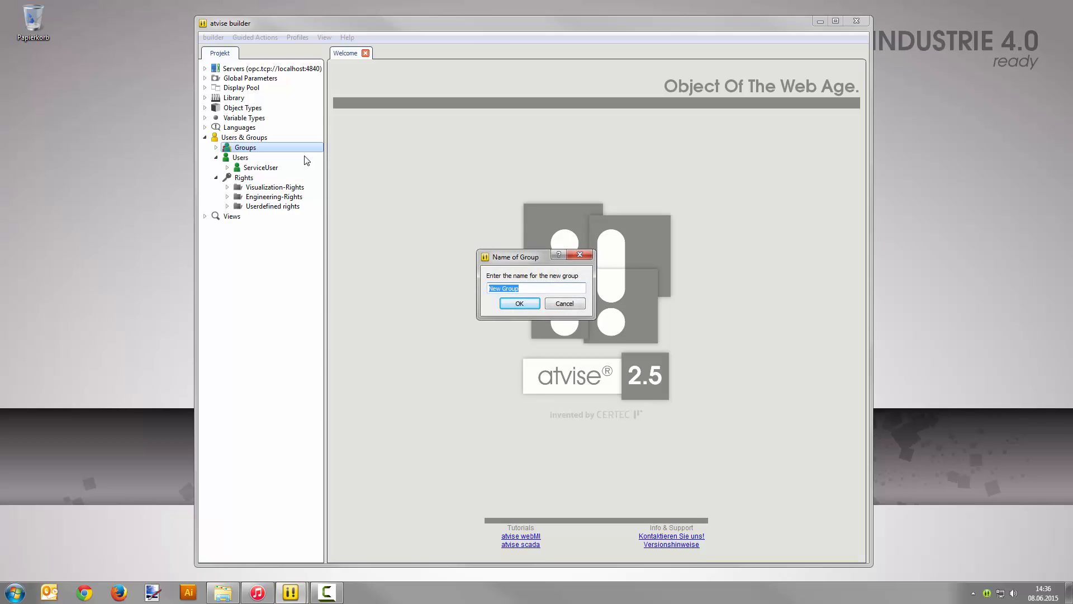
# - Enter ServiceTeam as the new group's name and confirm it
pyautogui.write('ServiceTeam')
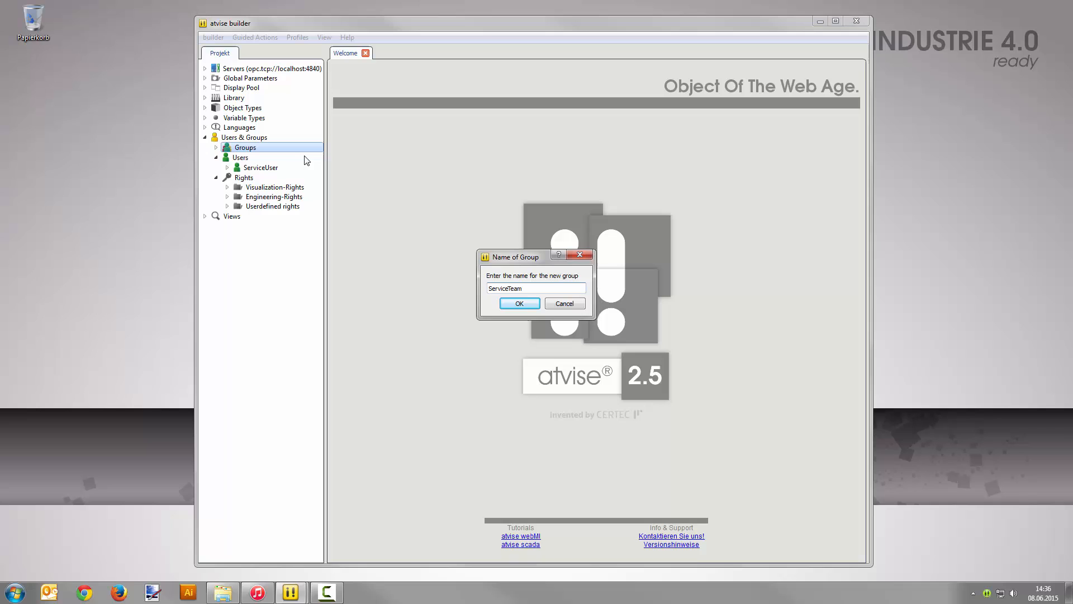
pyautogui.click(518, 303)
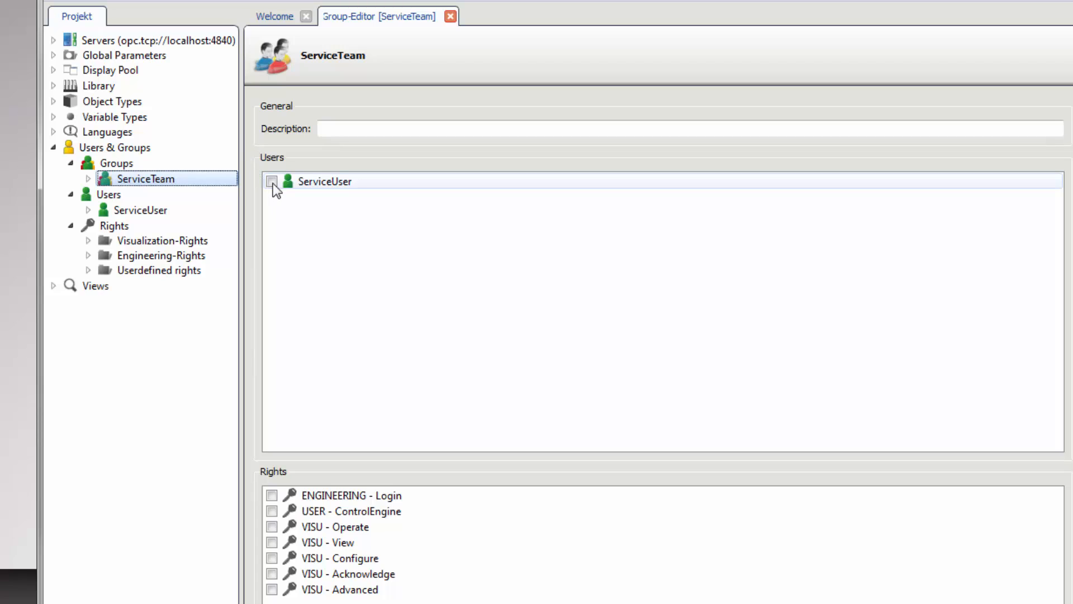
# - Tick ServiceUser as member and USER - ControlEngine as right, then confirm the group
pyautogui.click(273, 181)
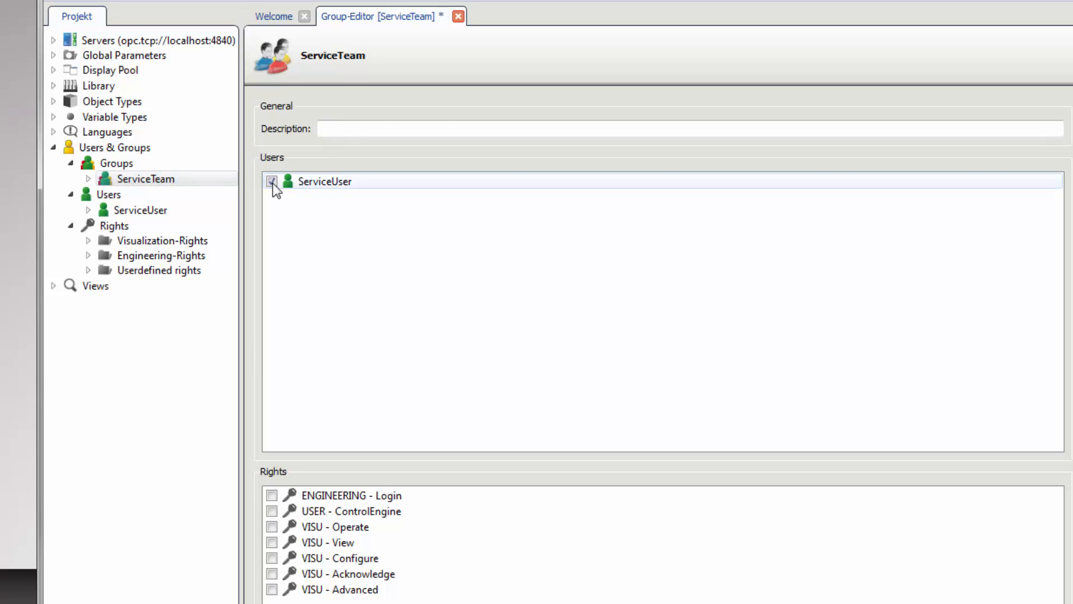
pyautogui.click(272, 181)
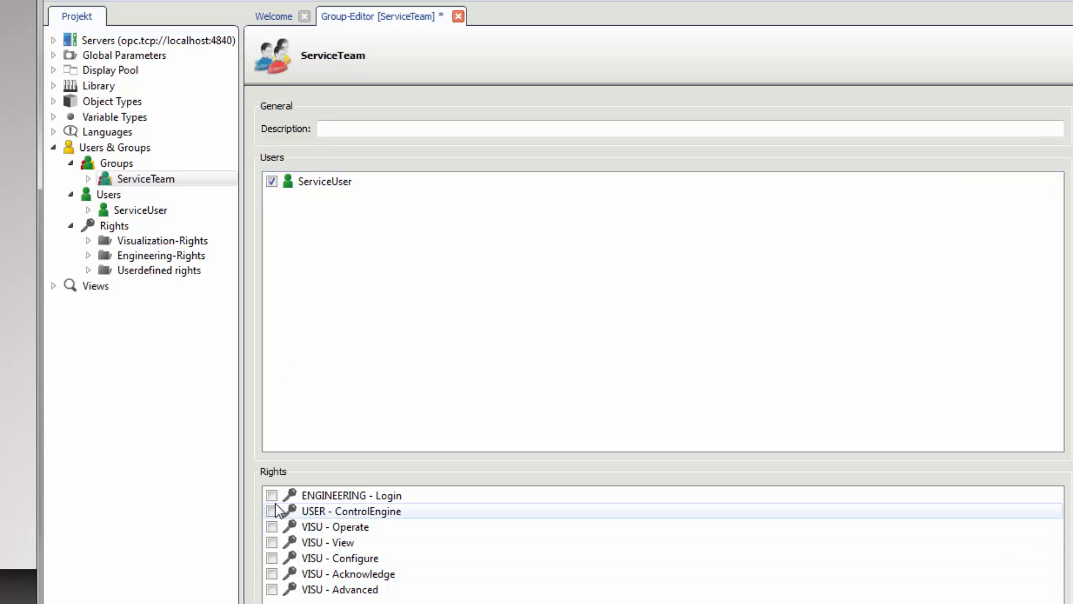
pyautogui.click(272, 511)
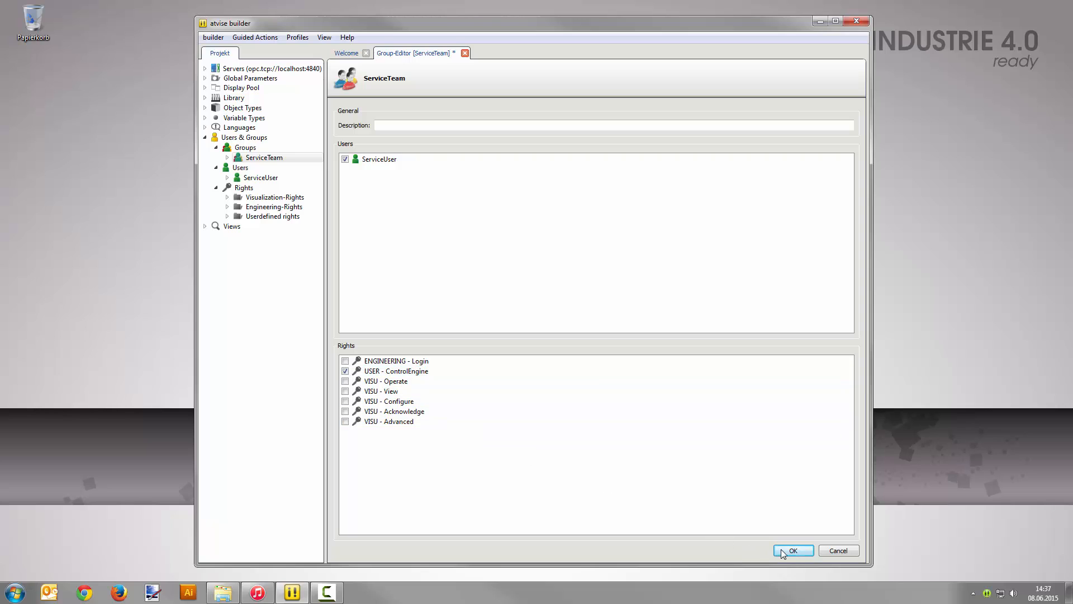
pyautogui.click(791, 550)
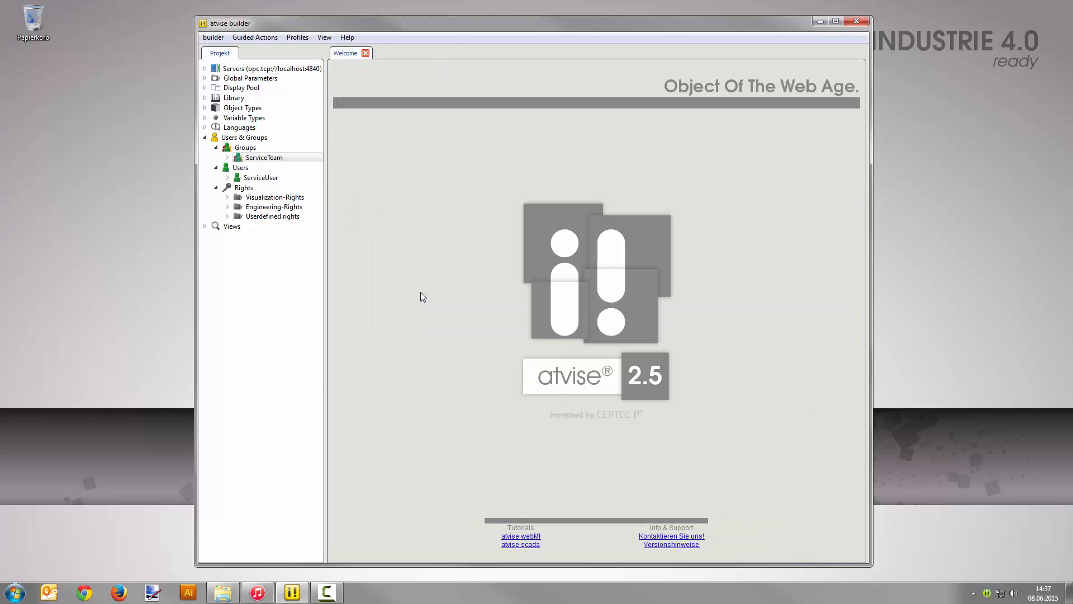
# - Add an Int32 data variable under My Server's OBJECTS with BrowseName engine1
pyautogui.click(204, 68)
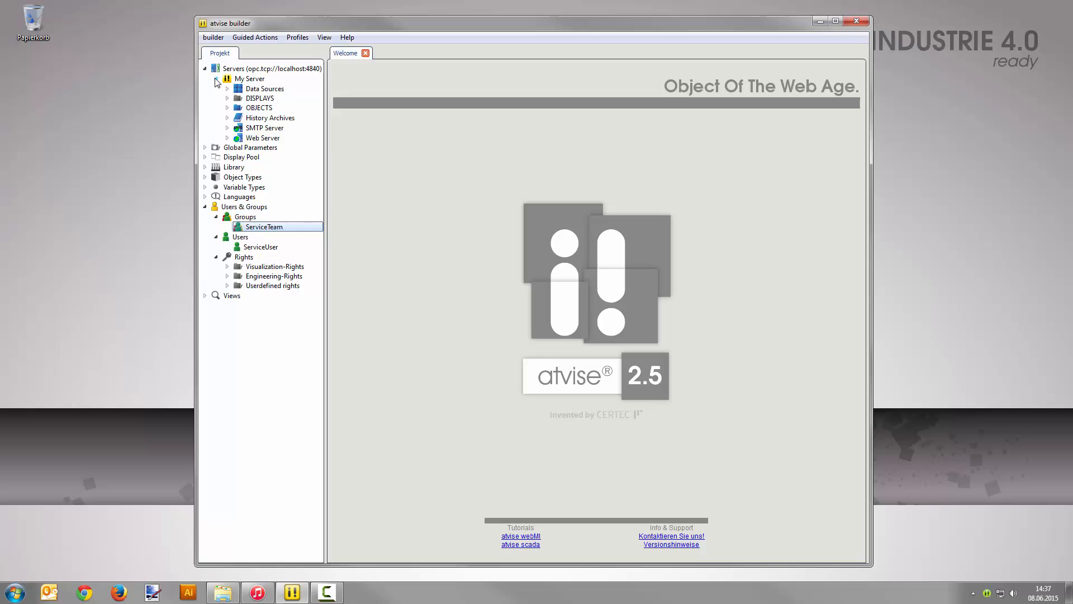
pyautogui.rightClick(258, 107)
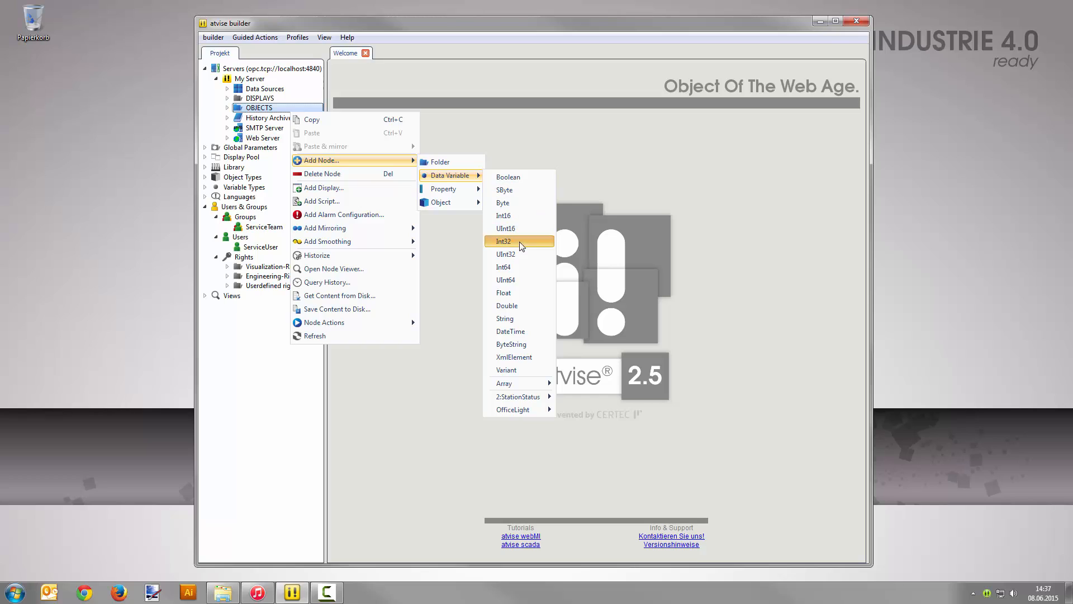
pyautogui.click(503, 241)
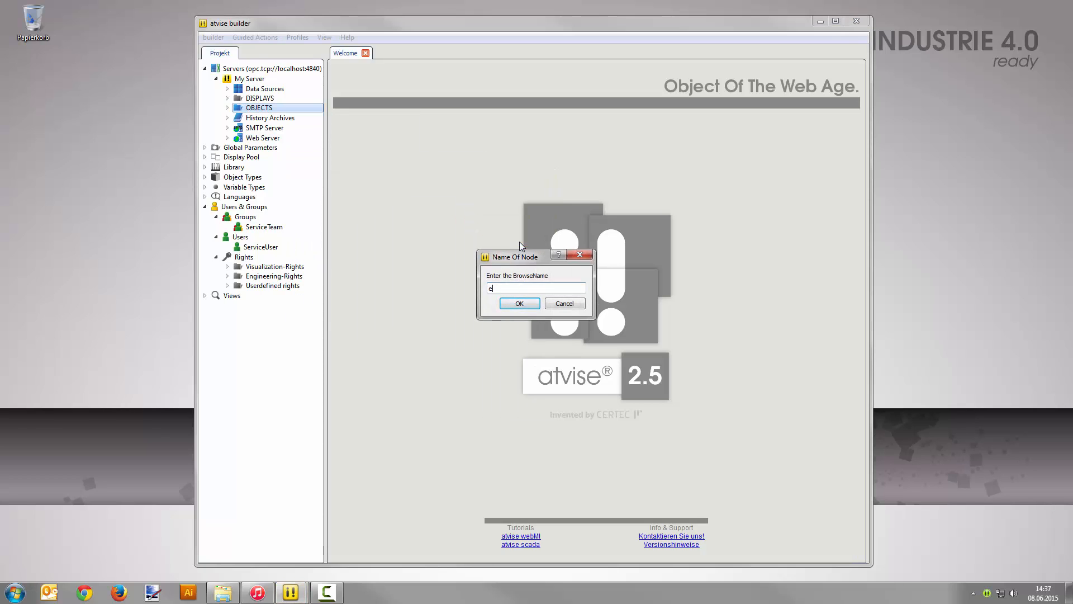
pyautogui.write('ngine1')
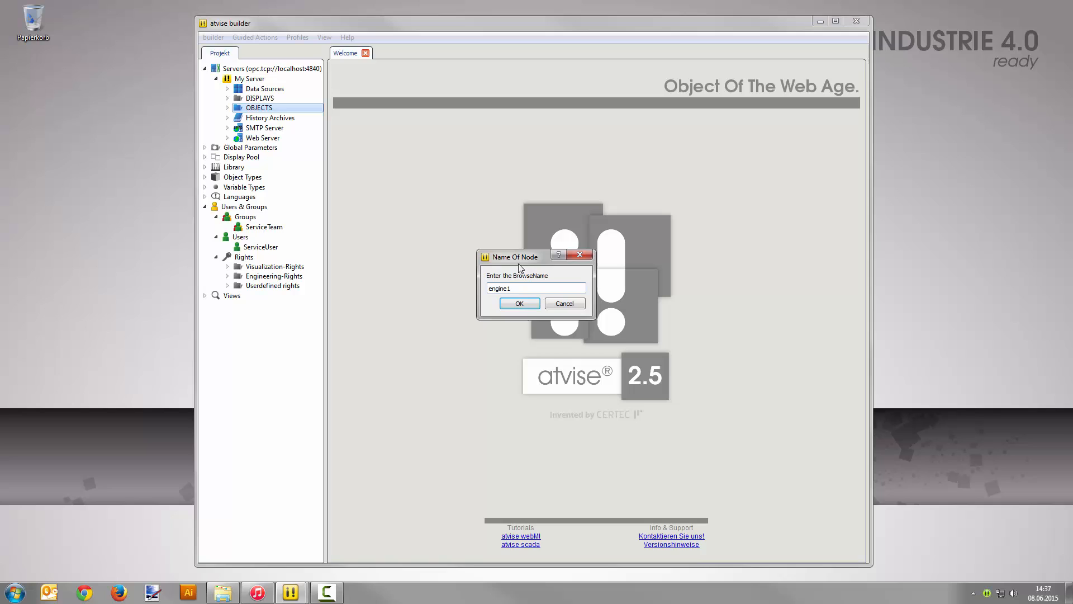
# - Confirm the engine1 variable and open the Main display from DISPLAYS
pyautogui.click(518, 303)
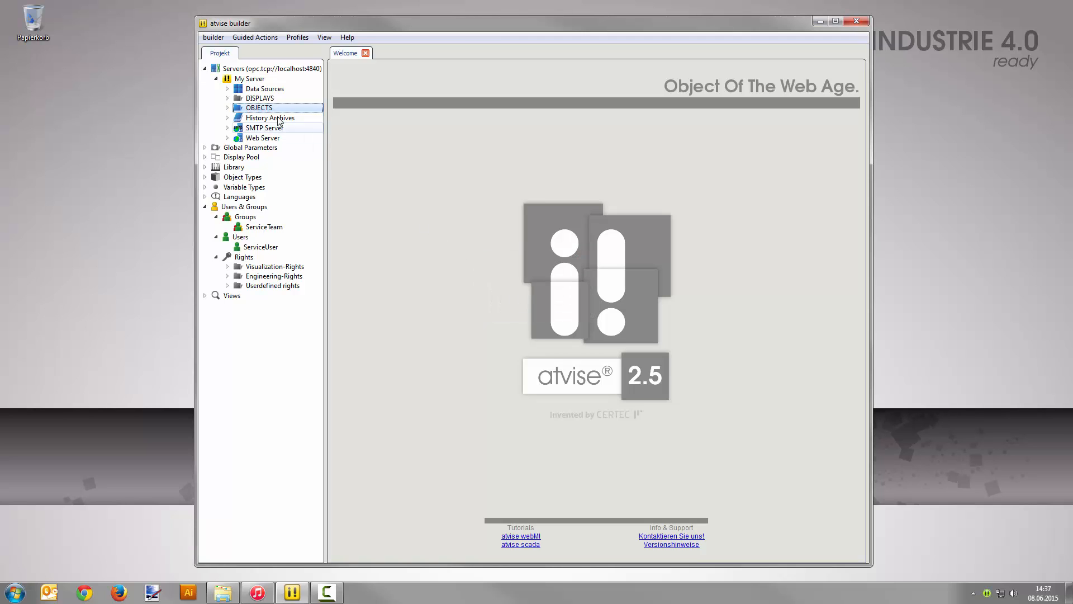
pyautogui.click(228, 97)
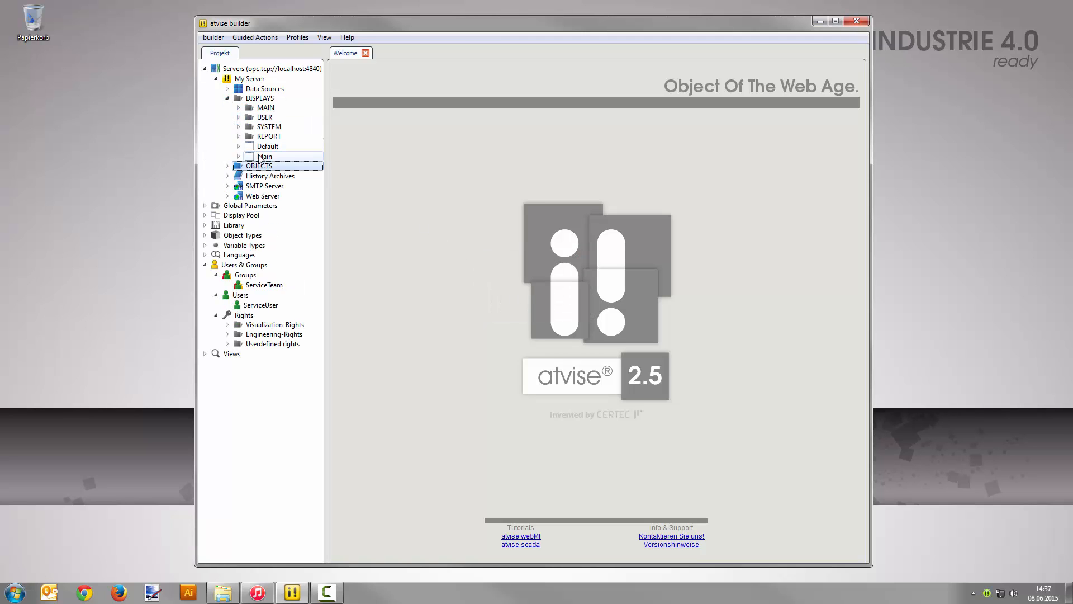
pyautogui.doubleClick(265, 156)
pyautogui.write('gauge')
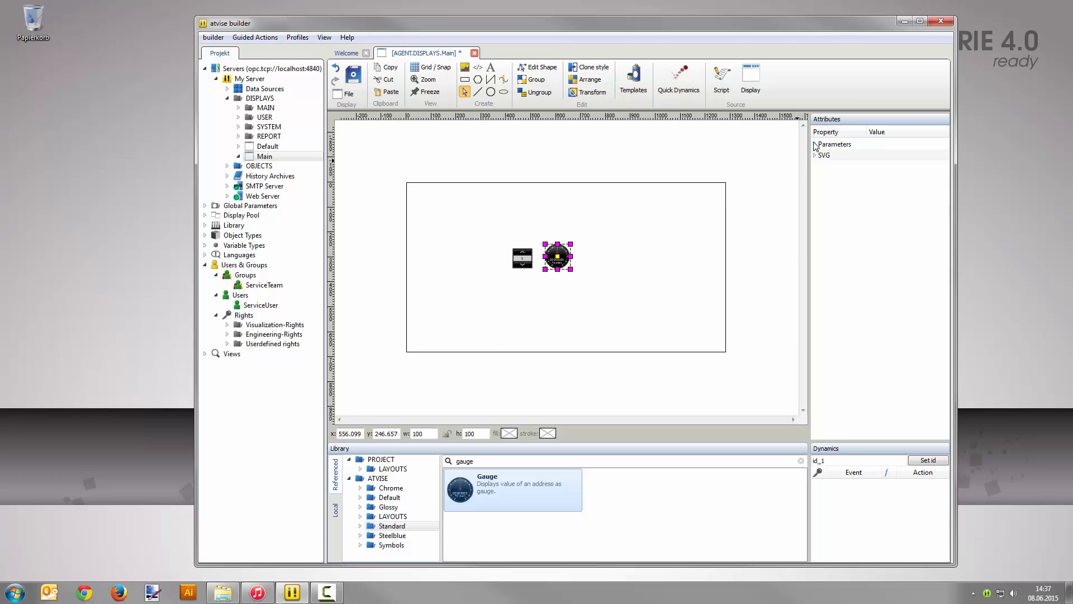
# - Bind the gauge's base to AGENT.OBJECTS.engine1 and label it 'Engine 1'
pyautogui.click(815, 144)
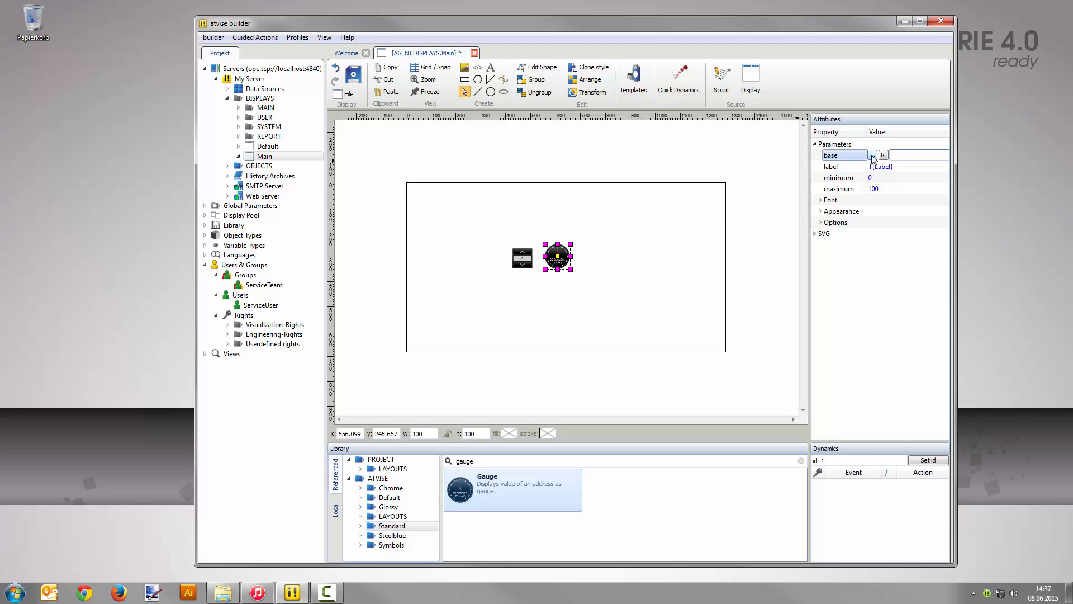
pyautogui.click(872, 156)
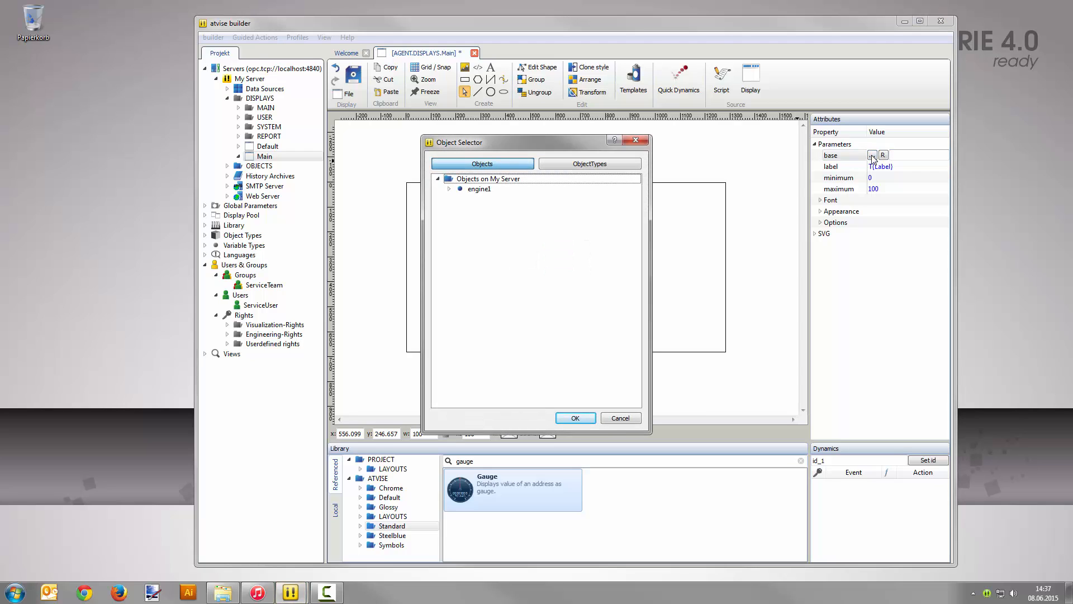
pyautogui.click(478, 189)
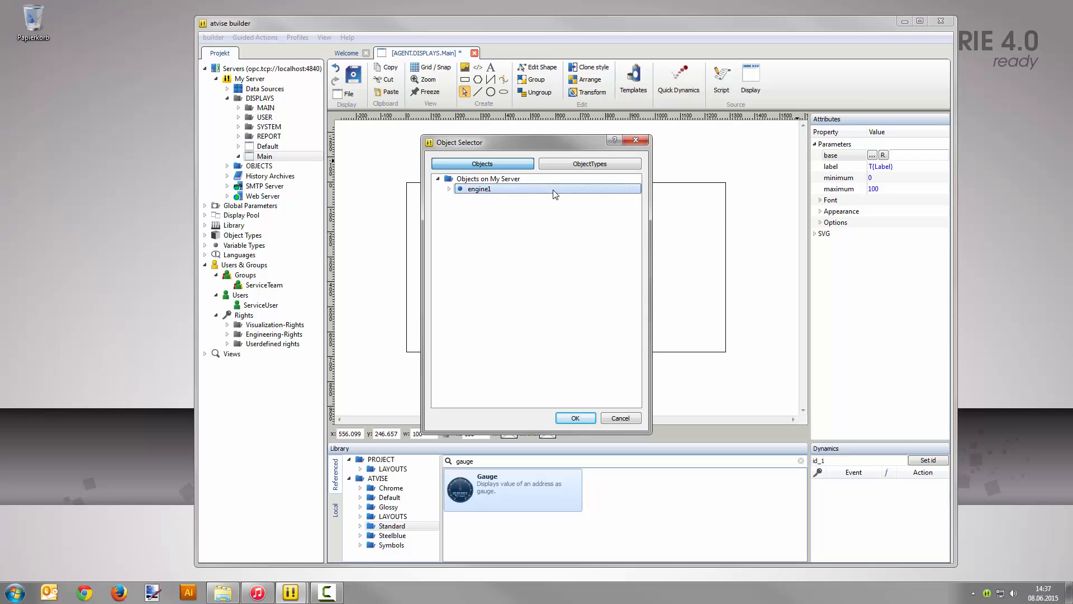
pyautogui.click(575, 418)
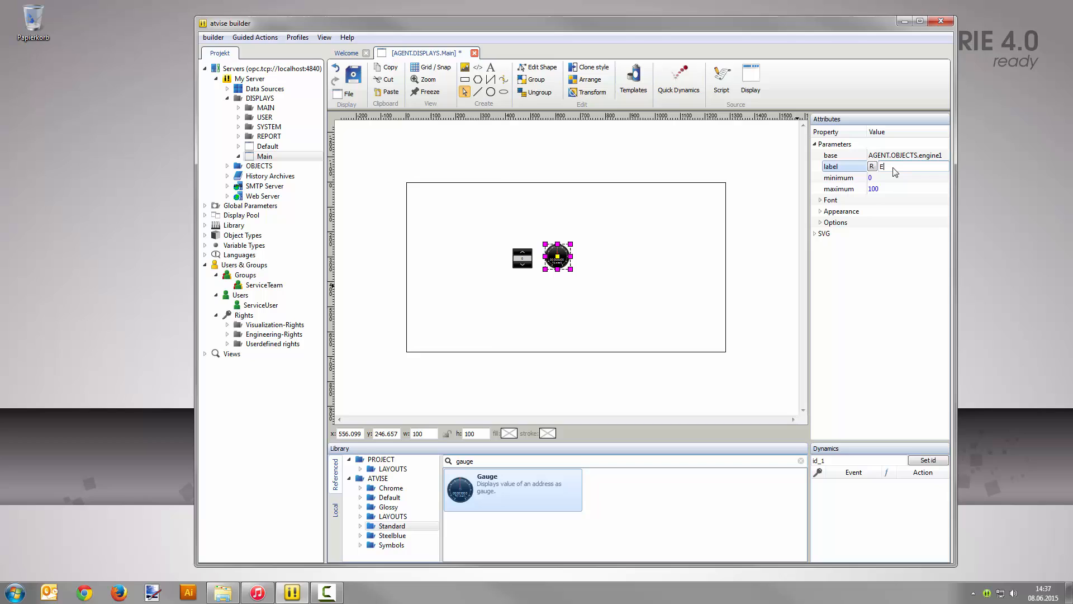
pyautogui.write('Engine 1')
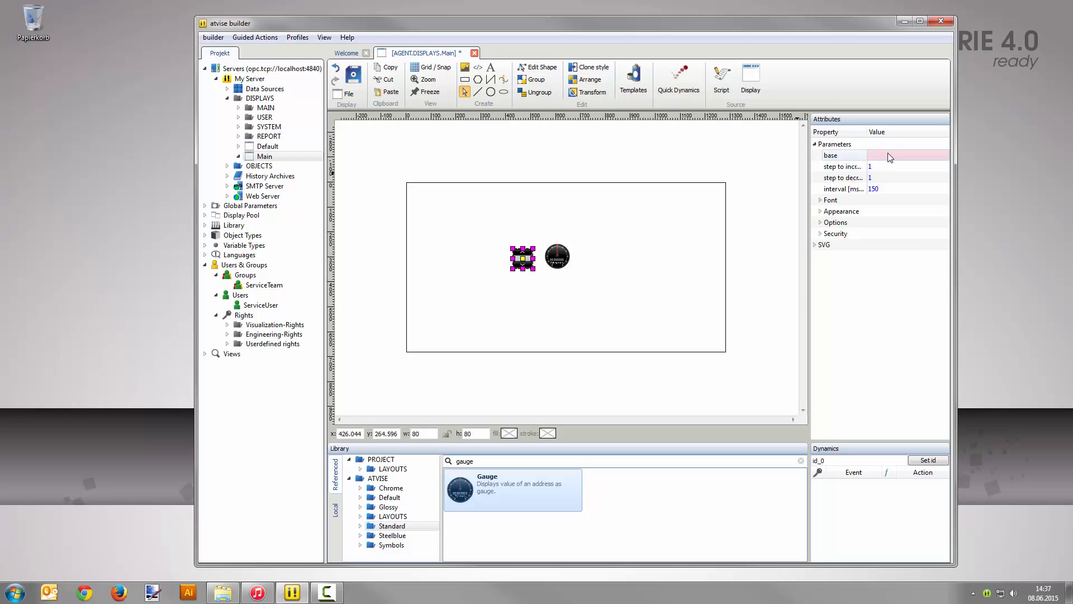
# - Pick engine1 in the Object Selector as the rocker switch's base
pyautogui.click(873, 155)
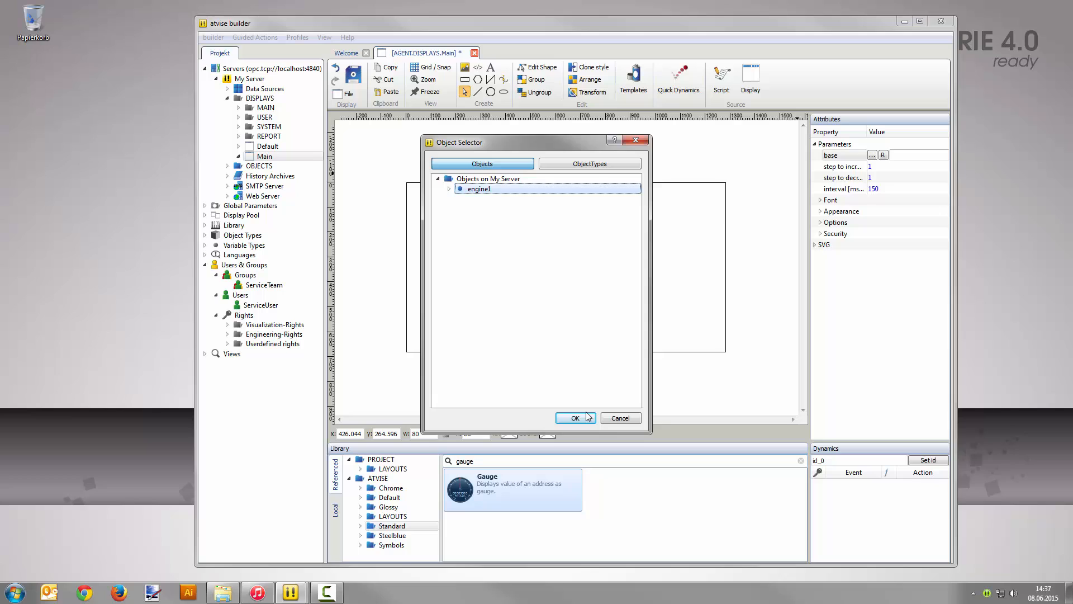
pyautogui.click(575, 418)
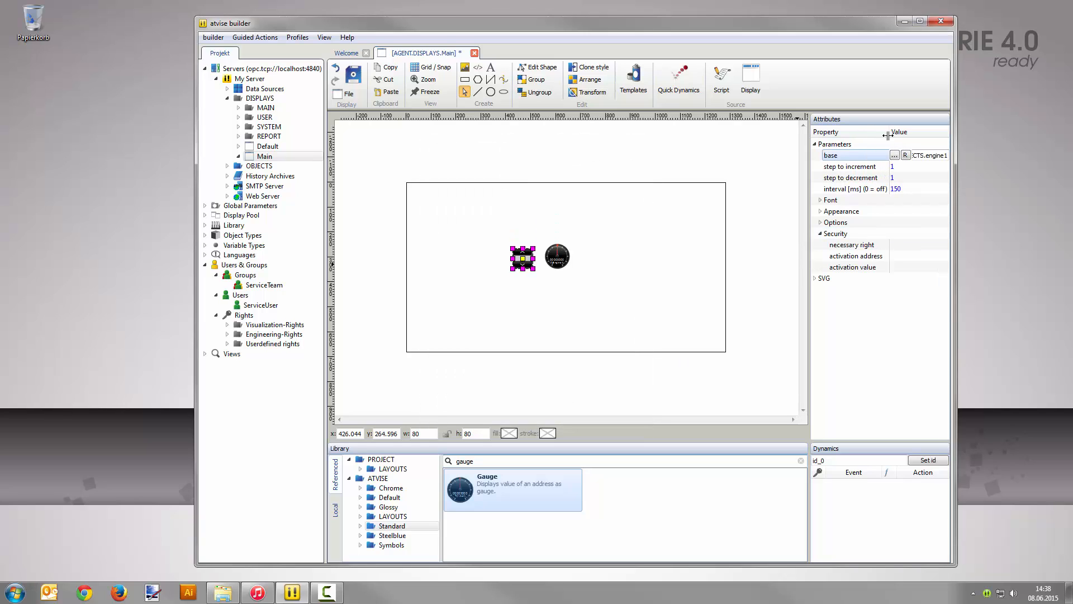
pyautogui.click(856, 244)
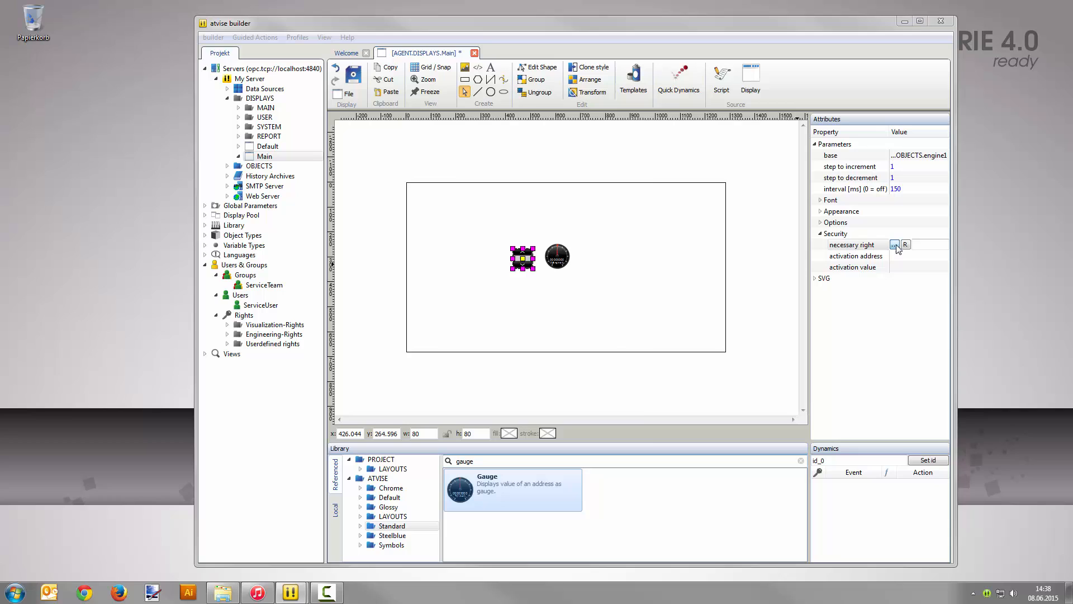
# - Under Security, choose Userdefined rights > ControlEngine as the switch's necessary right
pyautogui.click(894, 244)
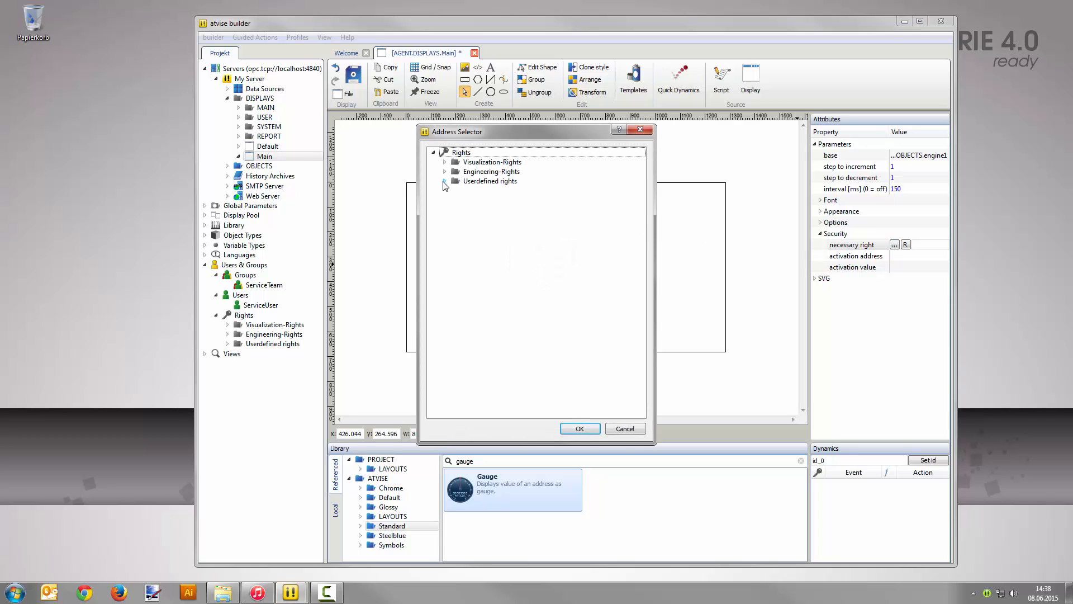
pyautogui.click(446, 180)
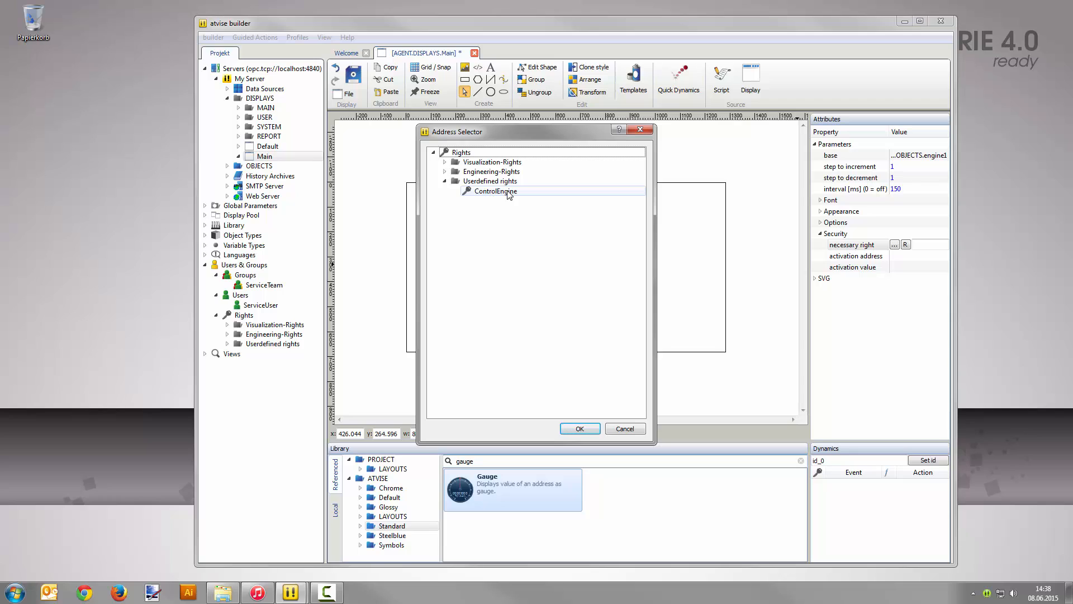
pyautogui.click(495, 191)
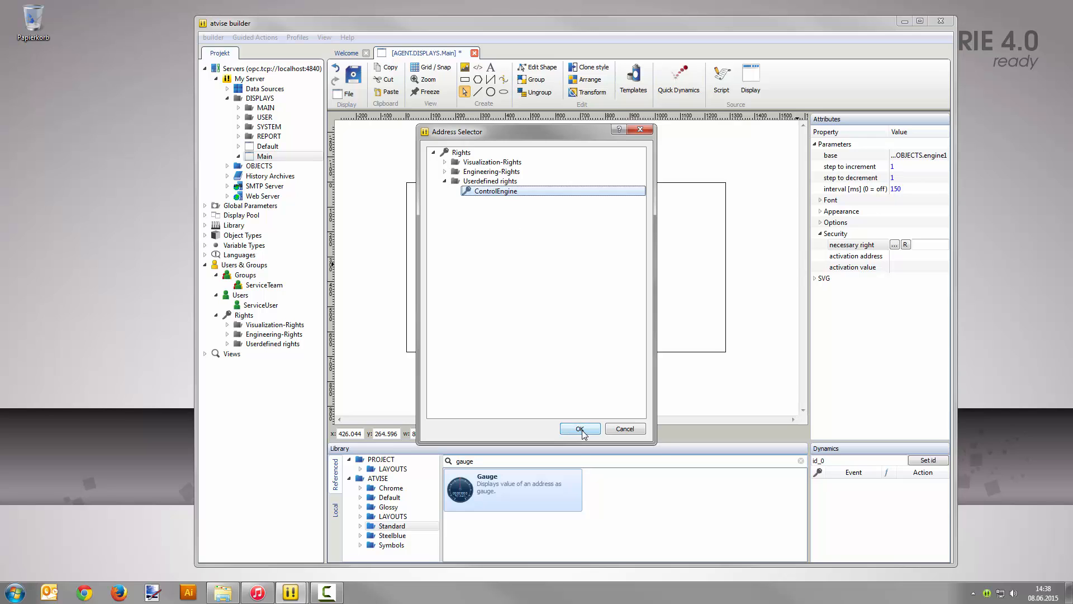
pyautogui.click(579, 429)
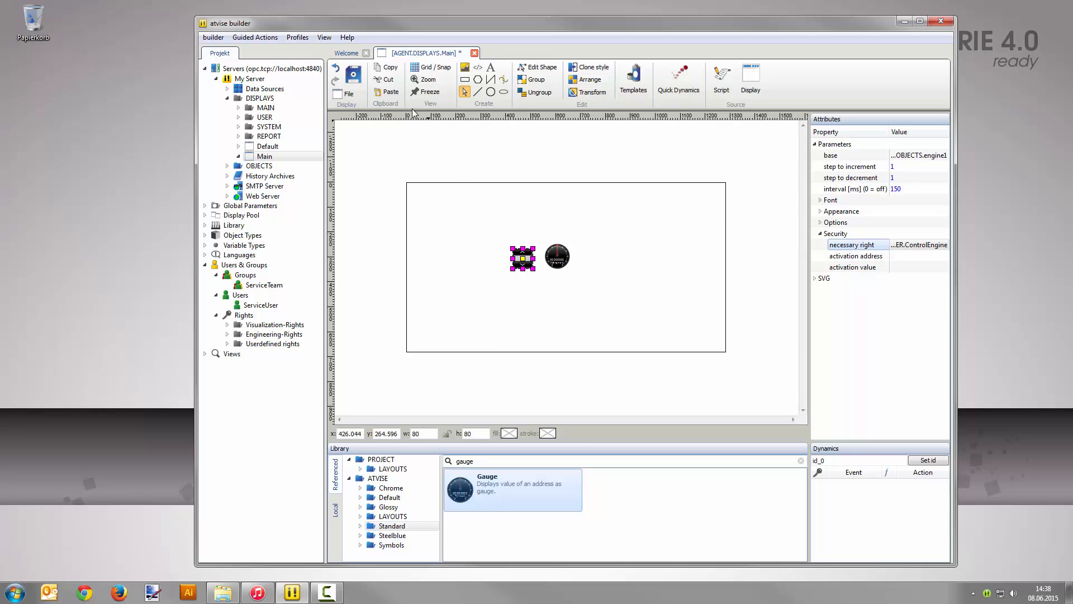
# - Save the Main display and open it in the browser via My Server http1 (port 81)
pyautogui.click(353, 74)
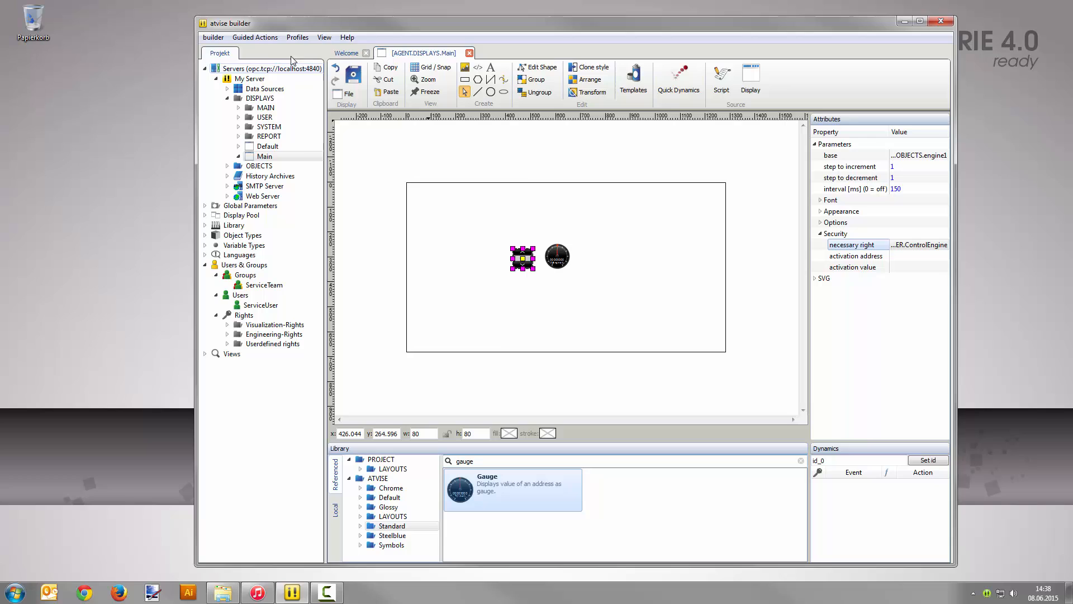
pyautogui.click(255, 37)
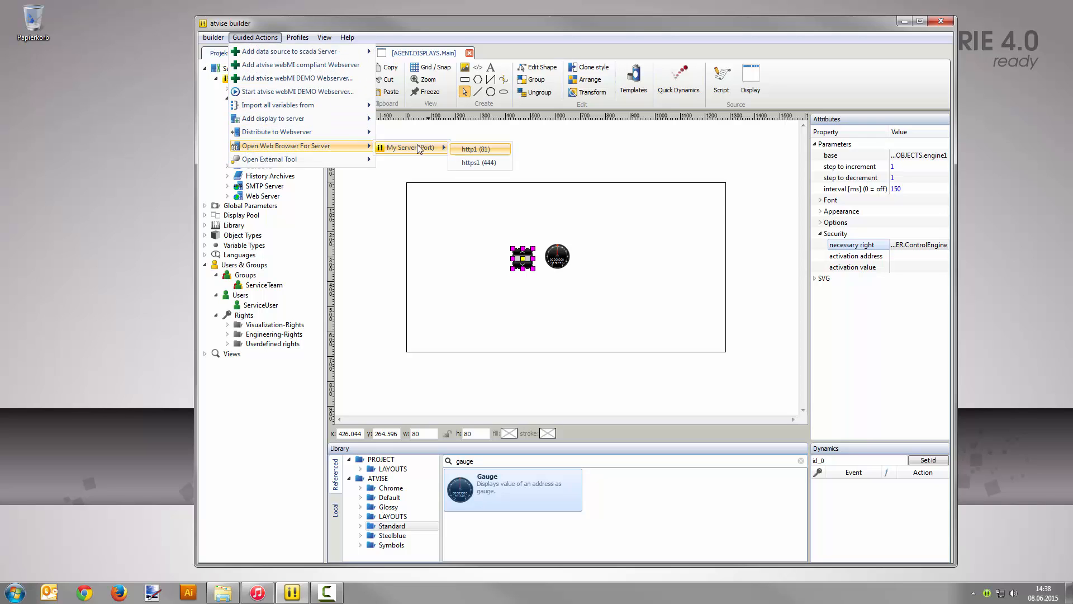
pyautogui.click(469, 149)
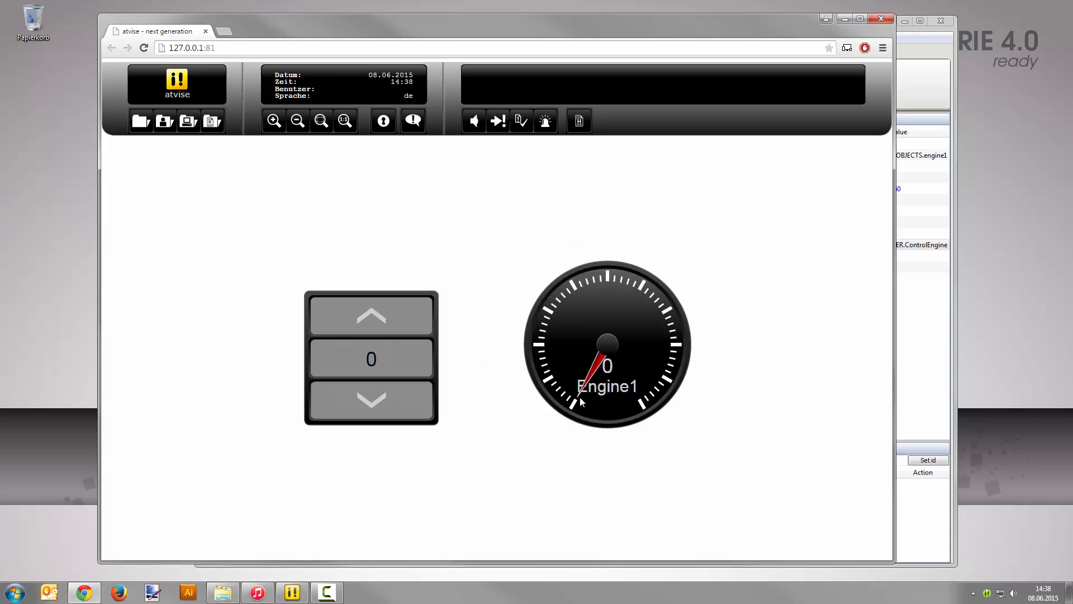
pyautogui.moveTo(404, 322)
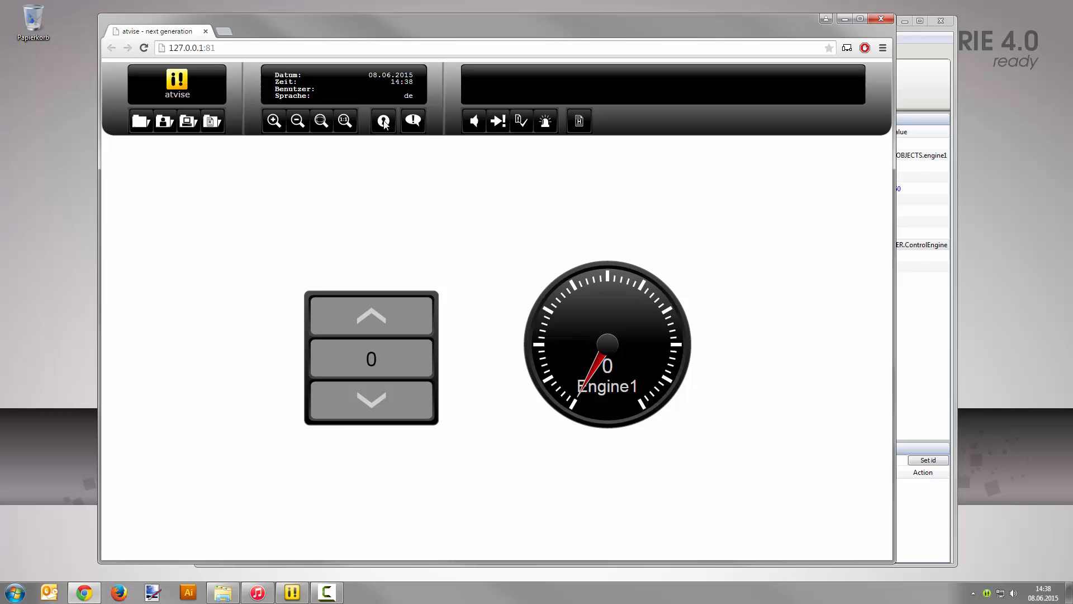
# - Log in to webMI as ServiceUser with its password
pyautogui.click(383, 121)
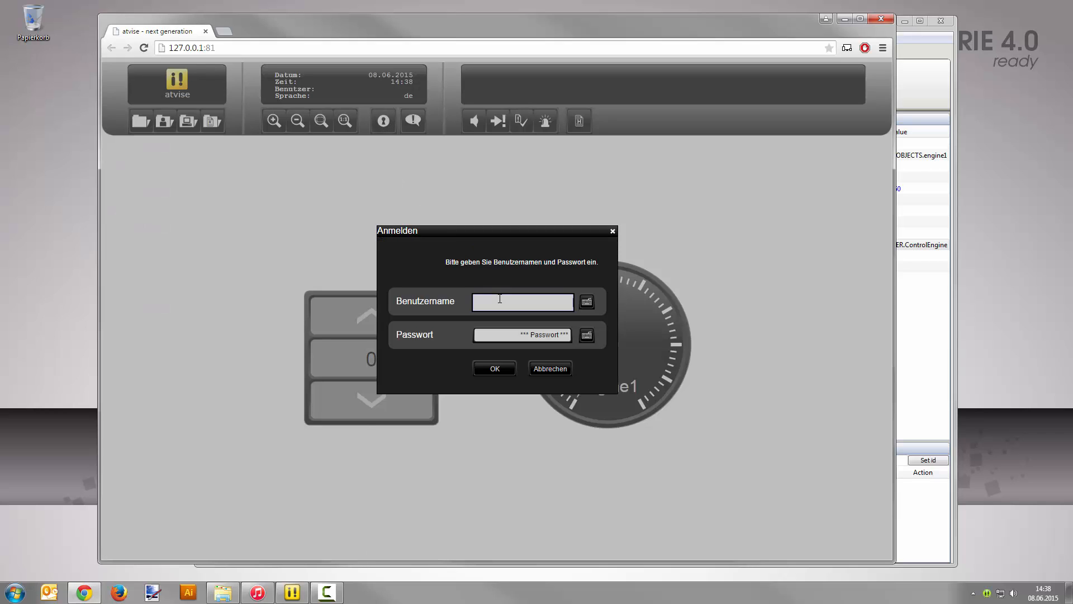
pyautogui.write('ServiceUser')
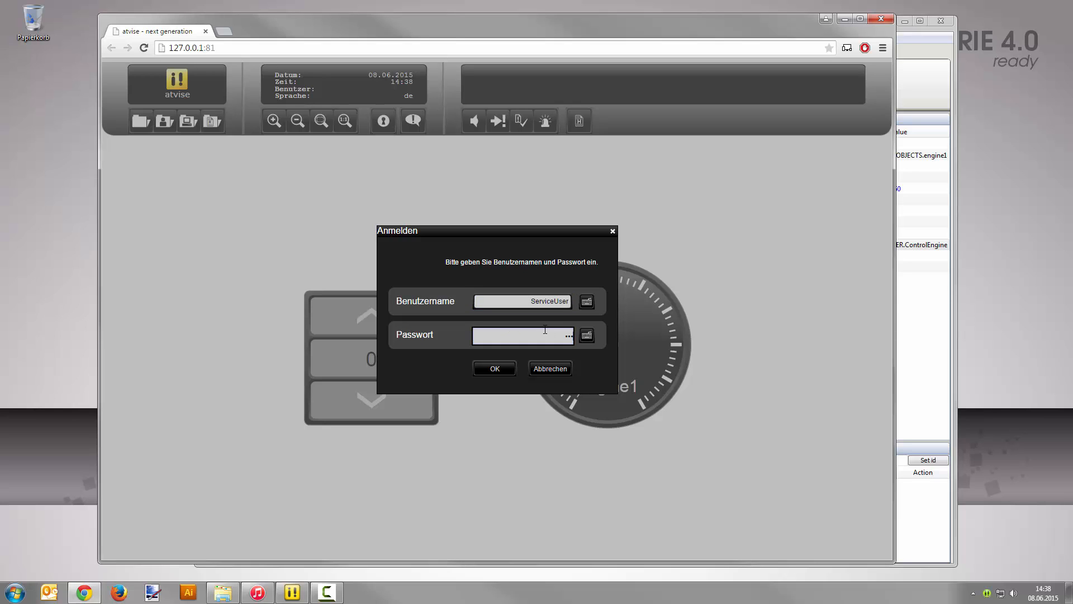
pyautogui.click(493, 368)
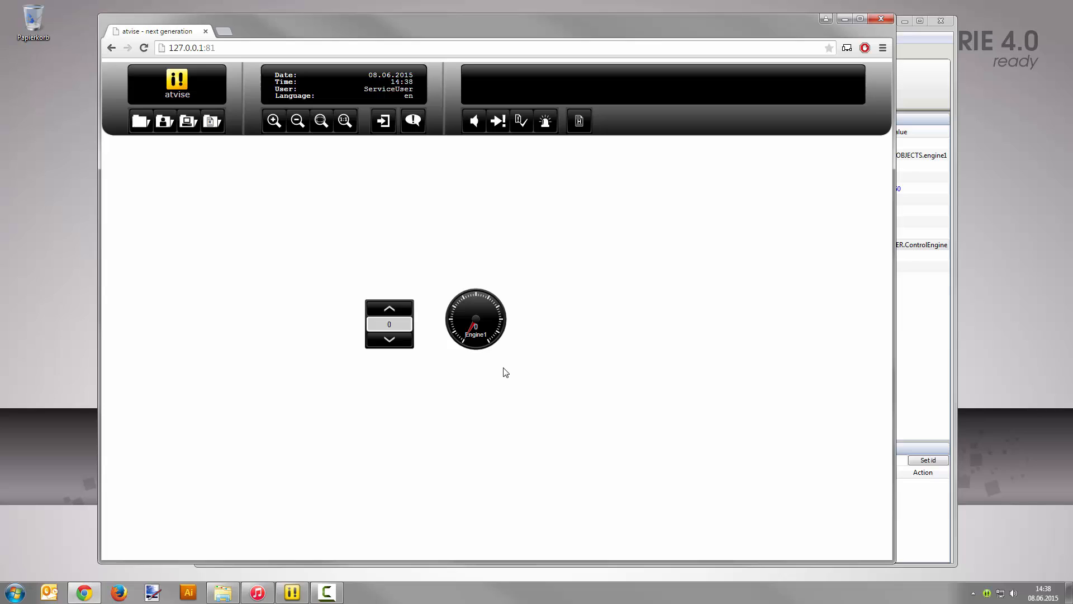
# - Step the rocker switch up until engine1 and the Engine1 gauge read 2
pyautogui.click(389, 308)
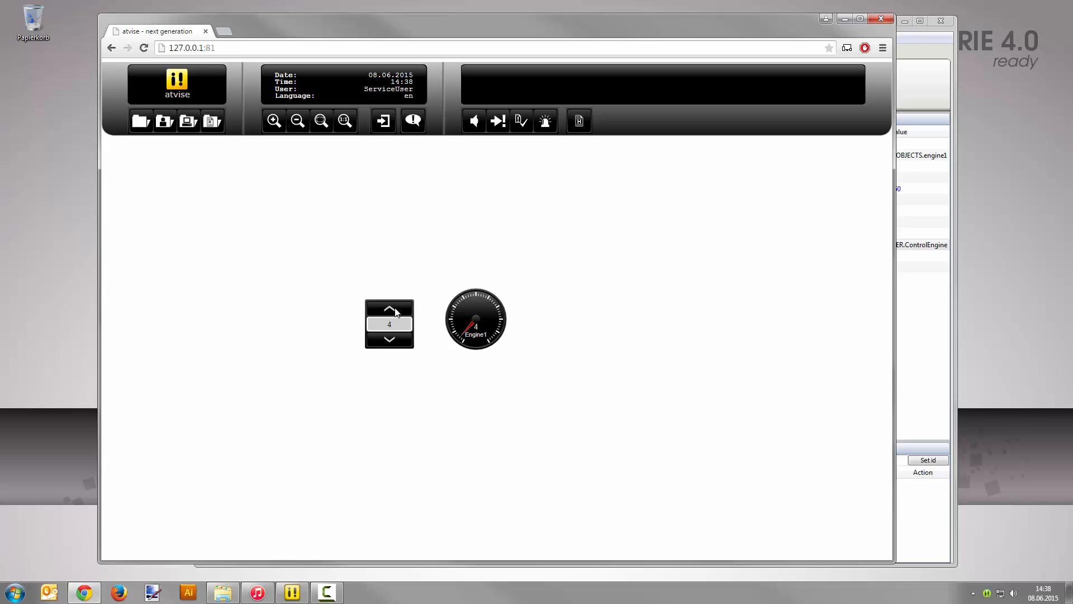
pyautogui.click(389, 340)
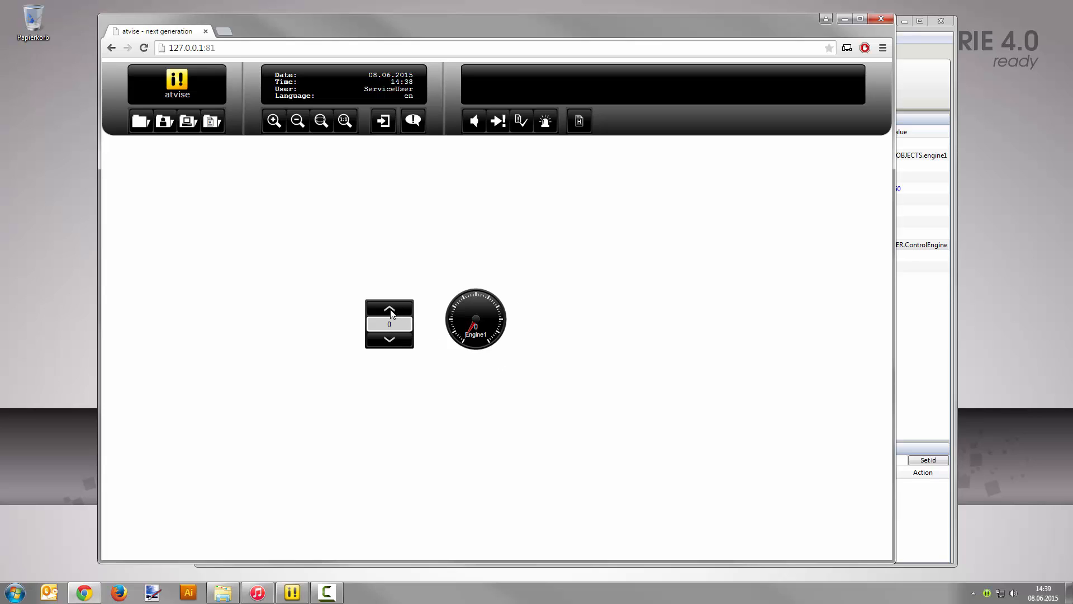
pyautogui.click(389, 312)
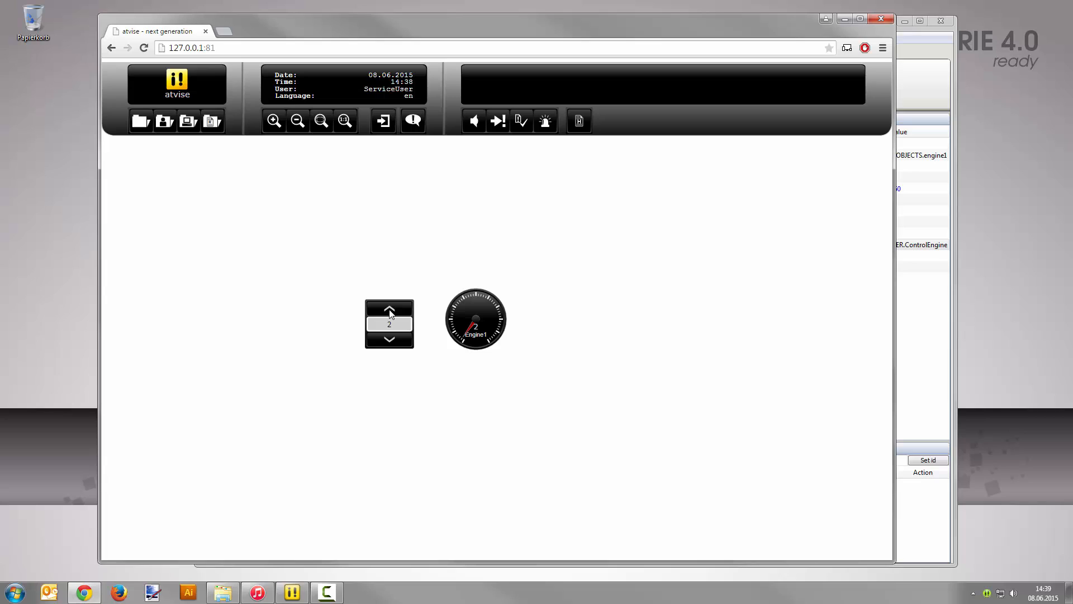